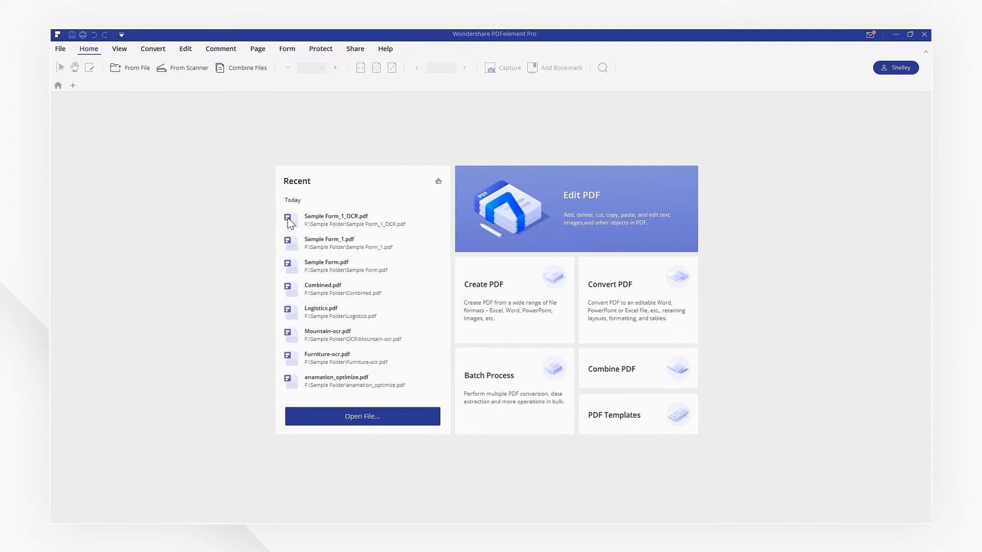
{"action": "mouse_move", "coordinate": [589, 375]}
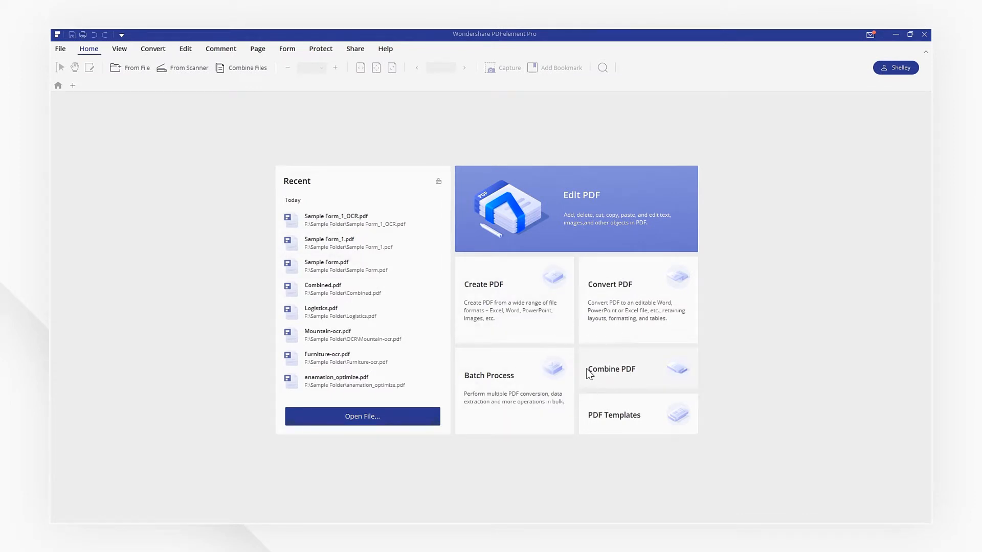
Step: Launch Combine PDF from the Home screen to open the Combine Files window
{"action": "left_click", "coordinate": [612, 369]}
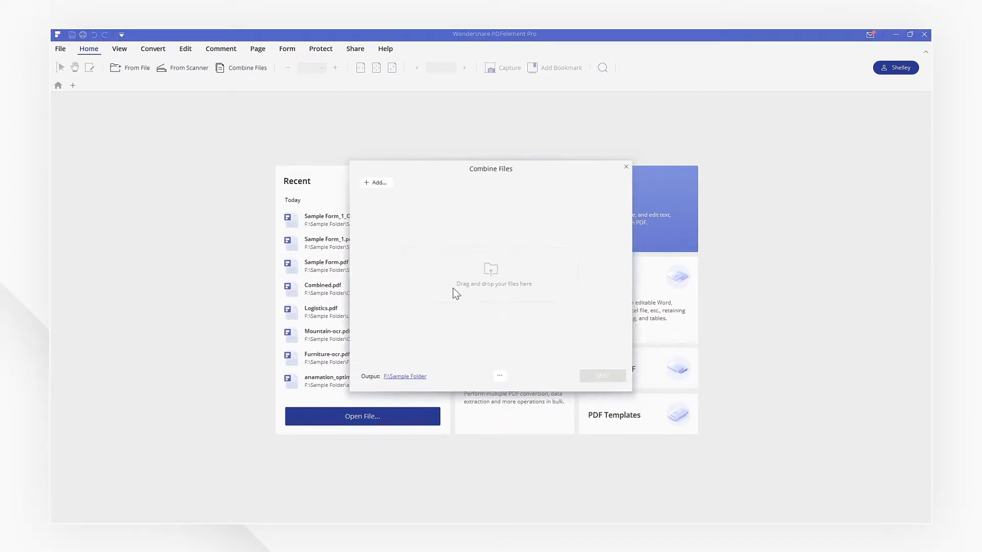
Step: Add the Furniture, anamation, building and Logistics PDFs to the merge list
{"action": "left_click", "coordinate": [376, 183]}
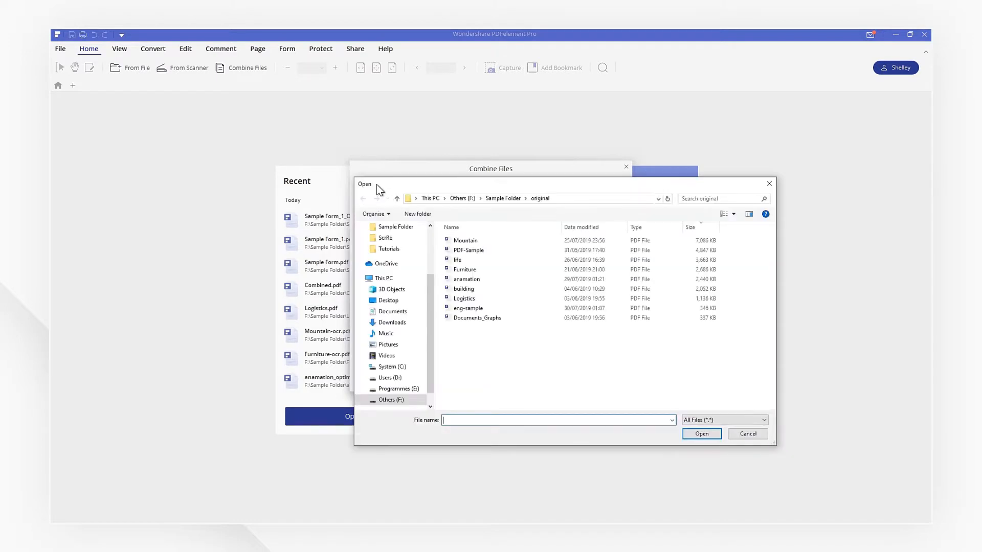
{"action": "mouse_move", "coordinate": [746, 272]}
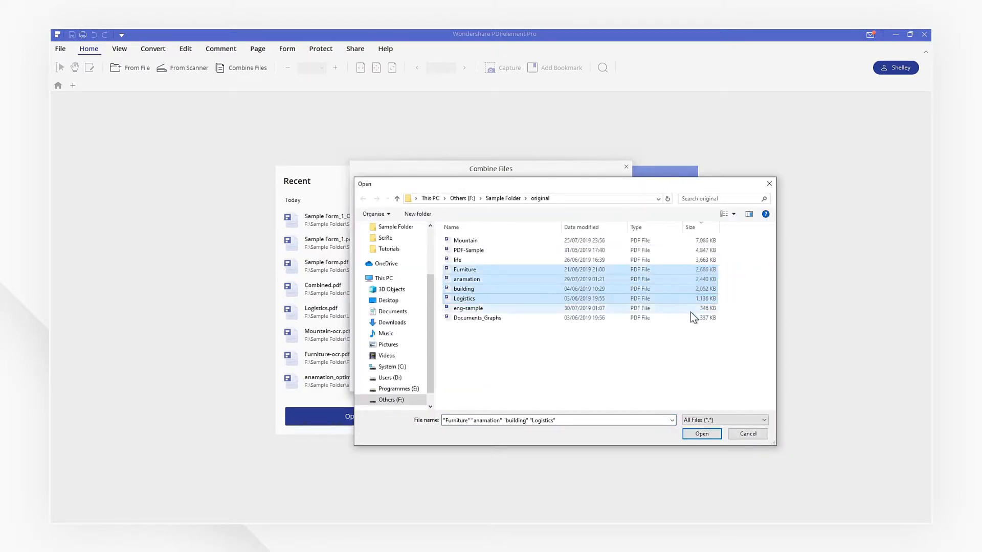
{"action": "left_click", "coordinate": [702, 434]}
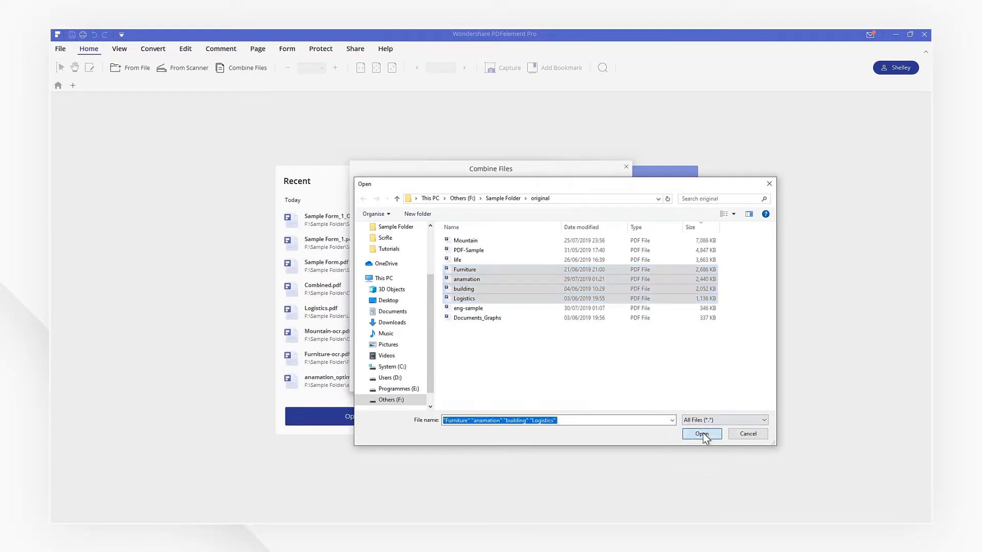
Step: Set page ranges 2-3, All, 1-2 and 2,4-5, then combine into Combined_1
{"action": "left_click", "coordinate": [702, 434]}
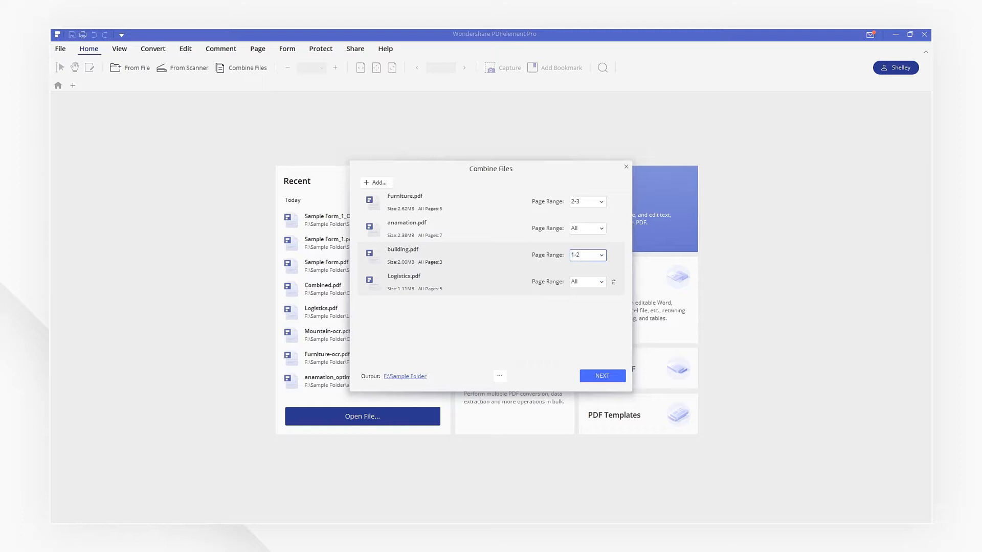
{"action": "type", "text": "2"}
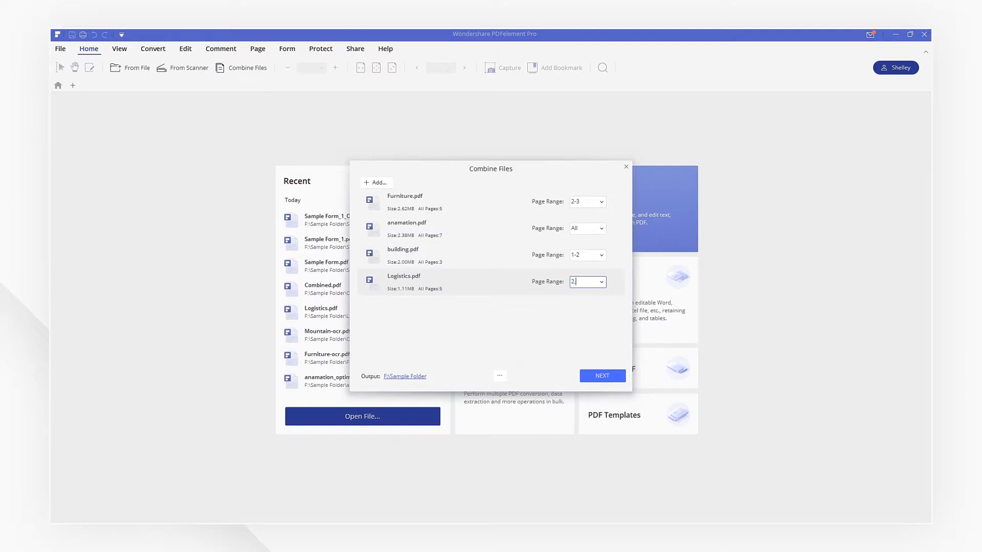
{"action": "type", "text": ",4-5"}
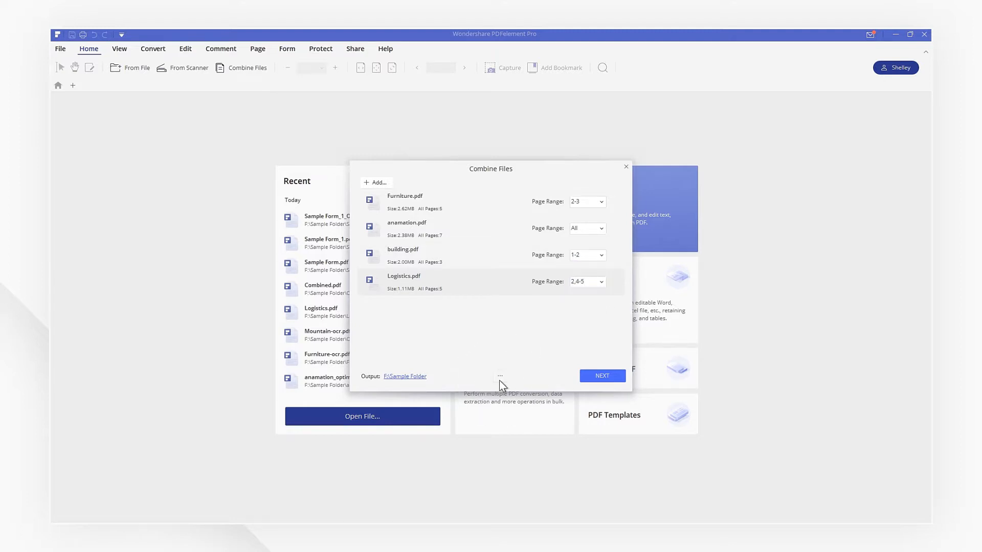
{"action": "left_click", "coordinate": [501, 377]}
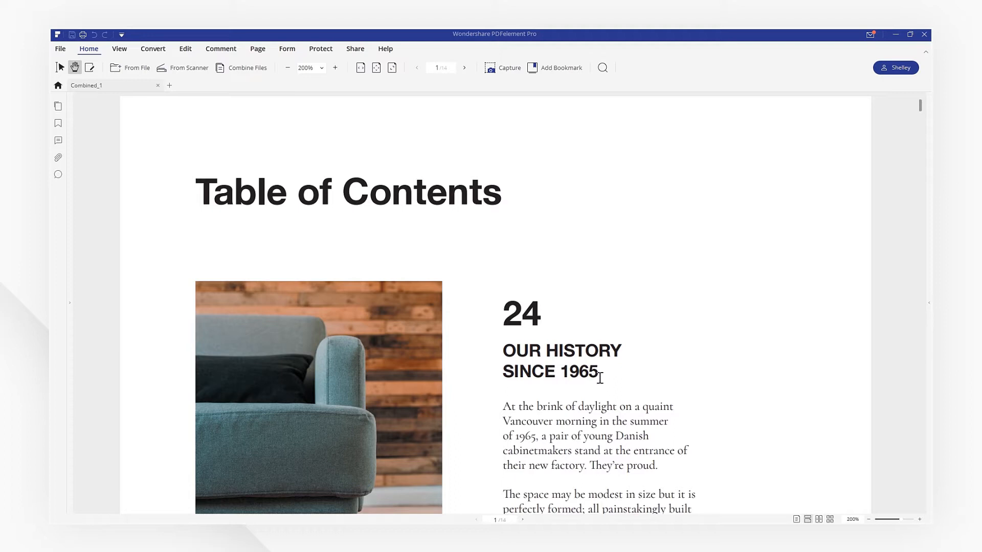
{"action": "mouse_move", "coordinate": [918, 107]}
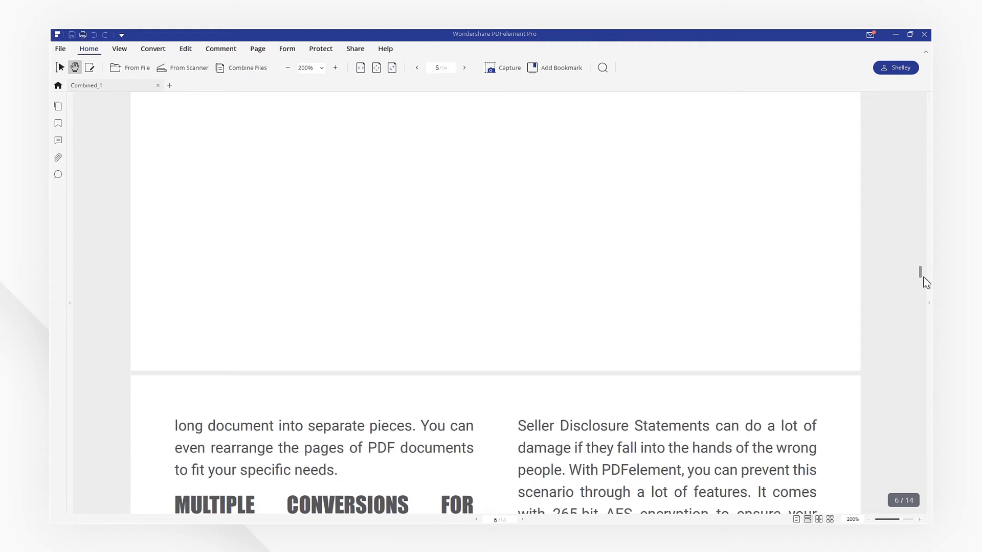
Step: Scroll Combined_1 to page 7 of 14 and display the page thumbnails sidebar
{"action": "scroll", "scroll_direction": "down", "scroll_amount": 3}
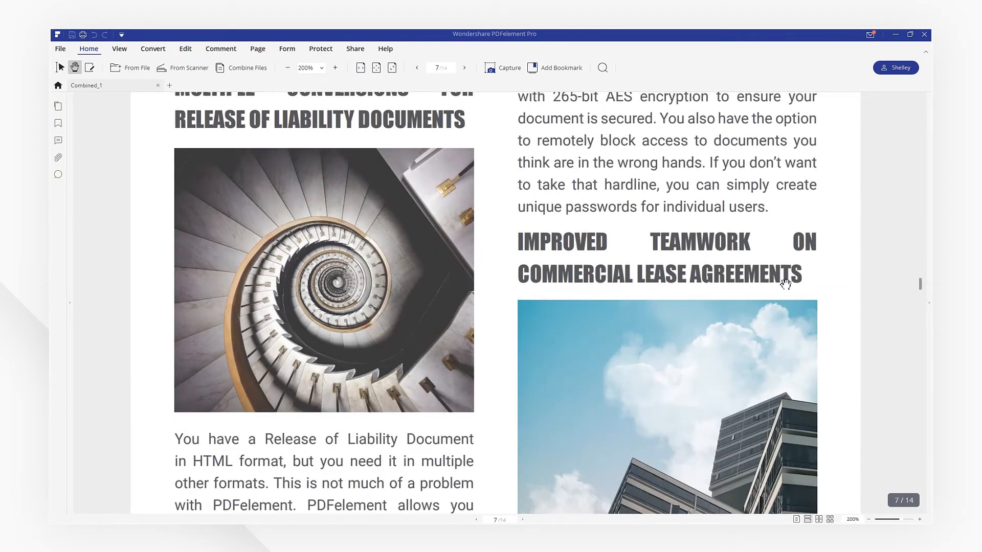
{"action": "left_click", "coordinate": [57, 106]}
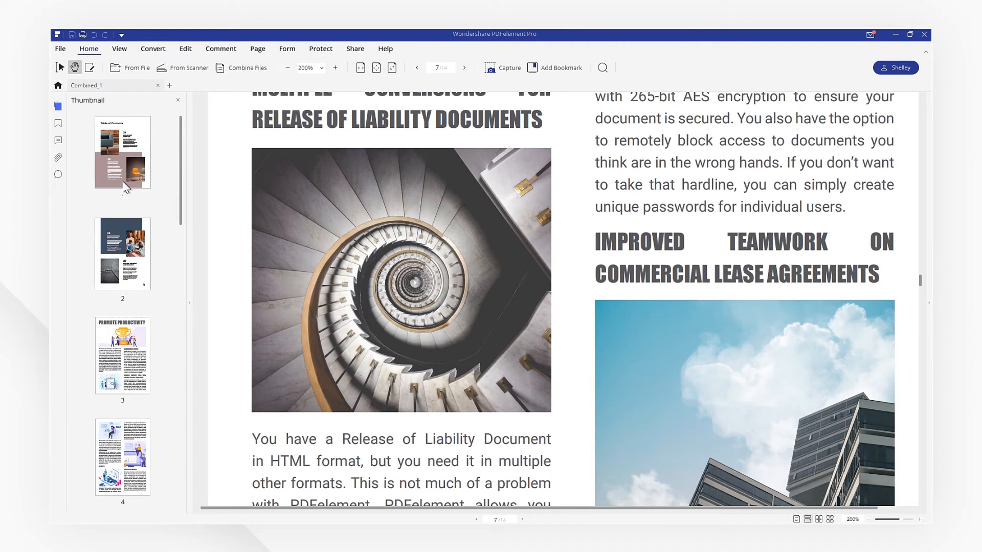
Step: Delete blank pages 5 and 6 from Combined_1 in the page manager
{"action": "left_click", "coordinate": [257, 49]}
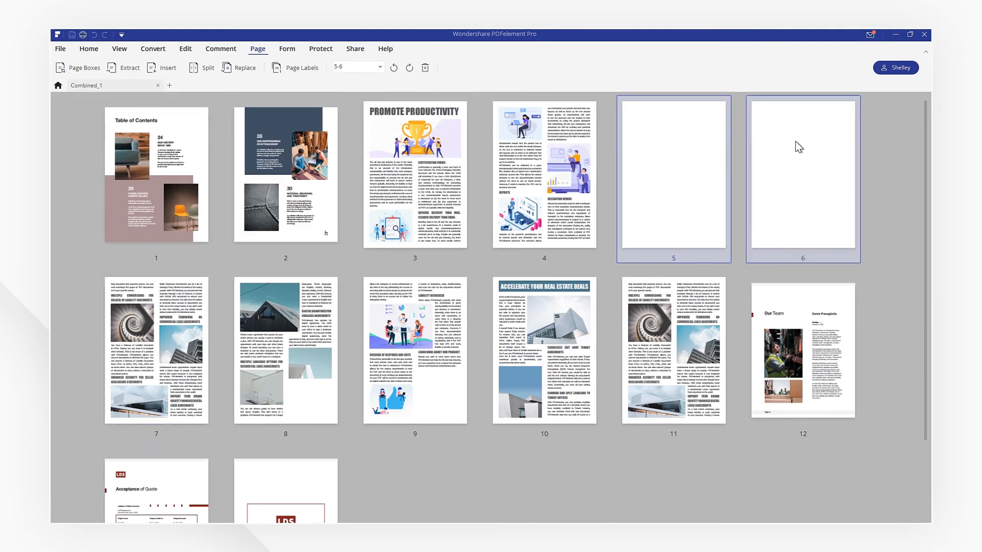
{"action": "left_click", "coordinate": [424, 67]}
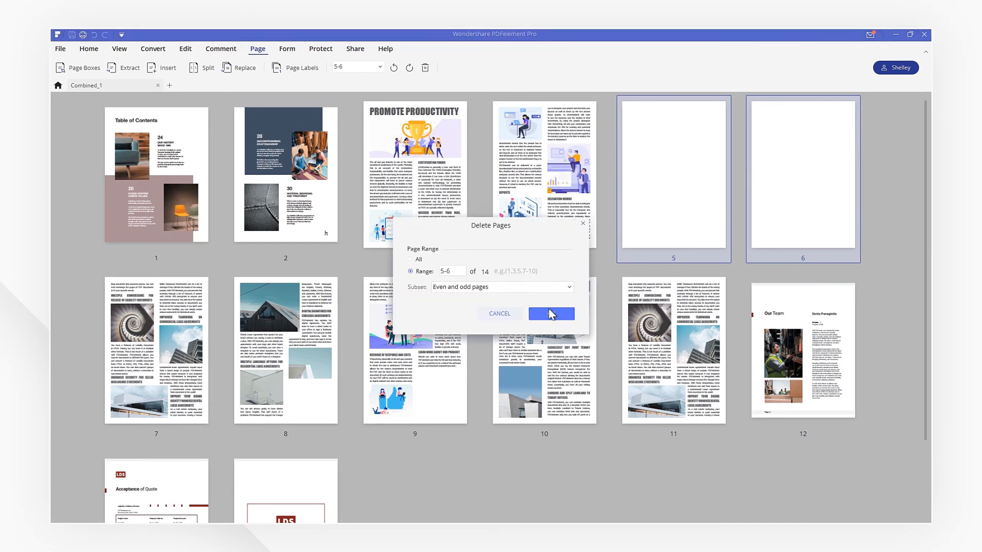